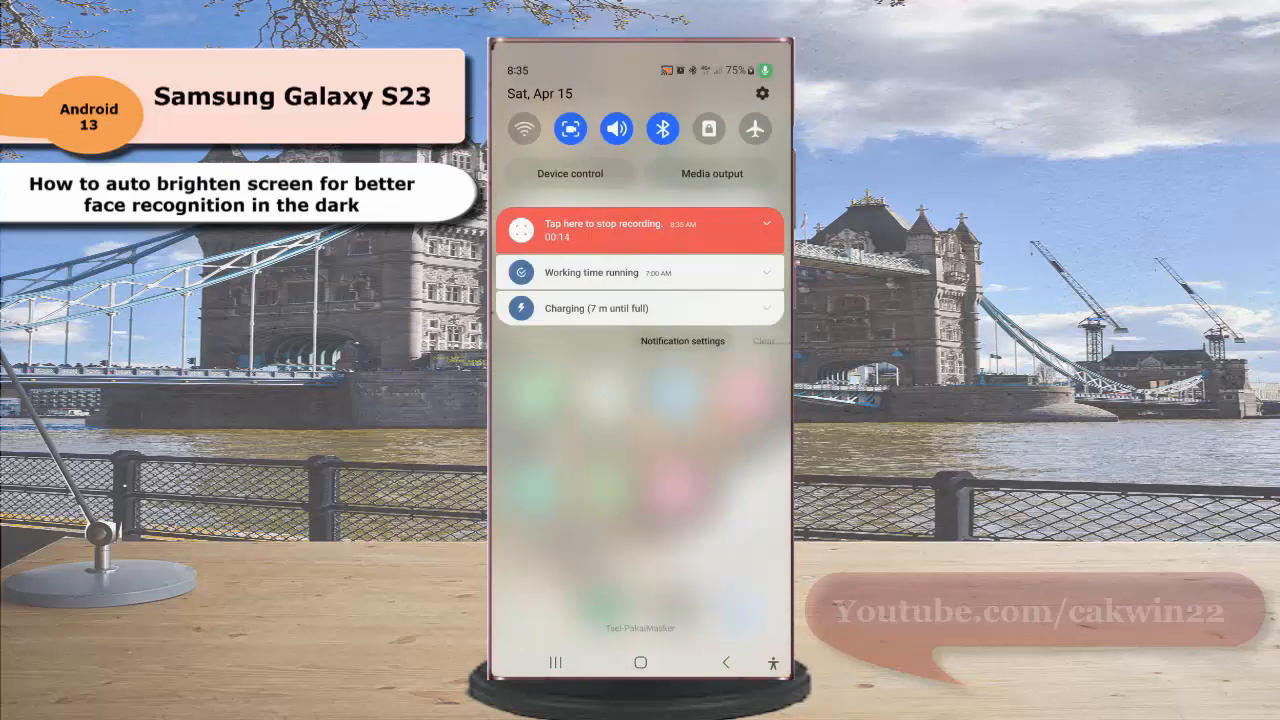
Open Settings from the quick settings panel's gear icon.
left_click(761, 93)
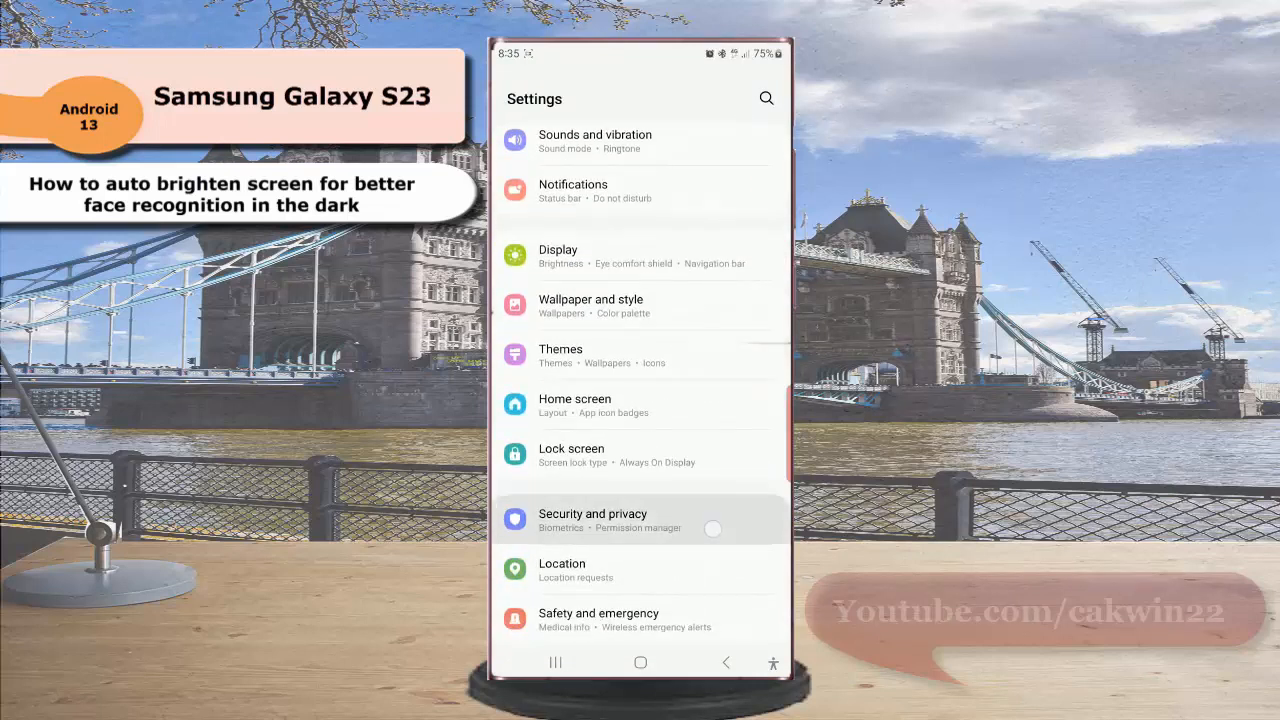
Go to Security and privacy, then Biometrics, to reach the Face recognition page.
left_click(592, 519)
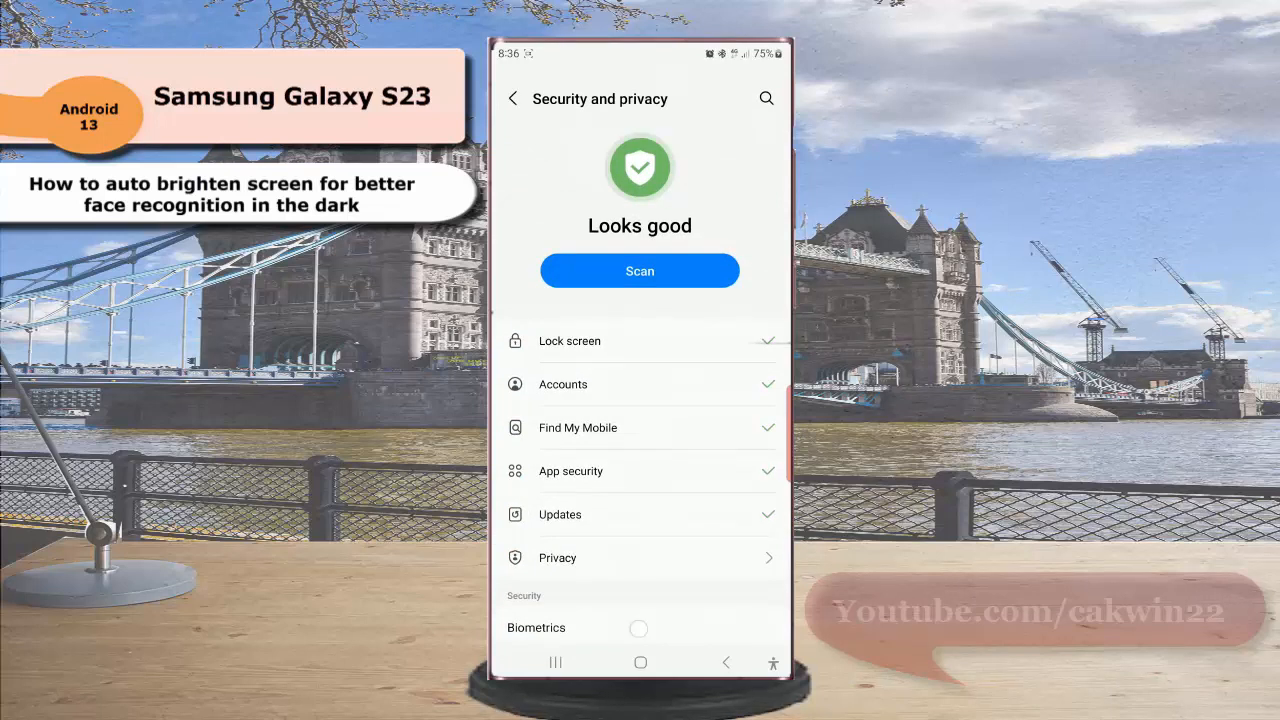
left_click(536, 627)
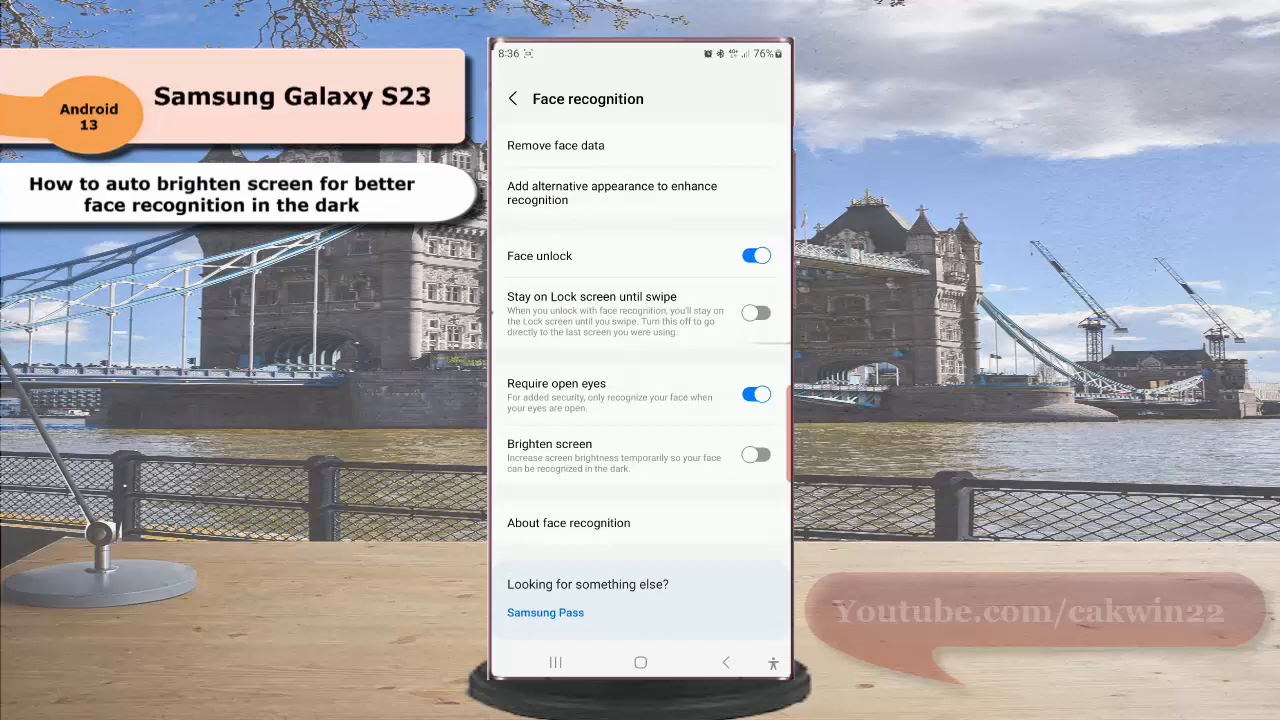
Switch on the Brighten screen toggle on the Face recognition page.
left_click(755, 455)
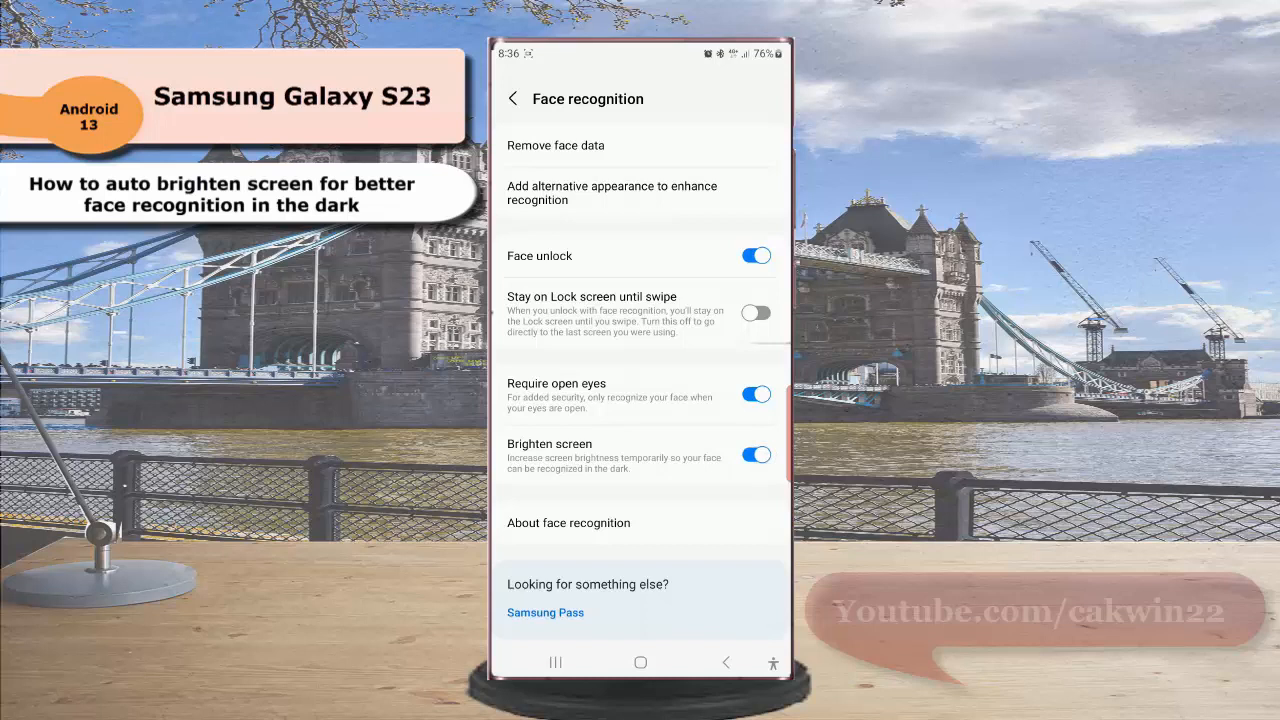